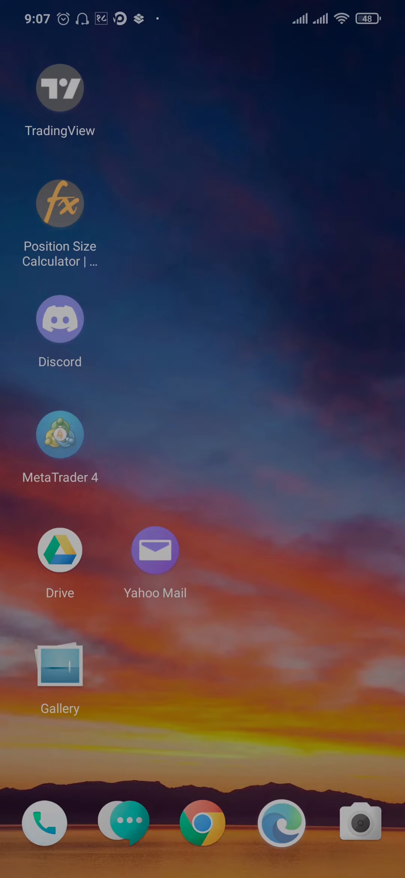
# Move the Yahoo Mail shortcut to the empty spot right of MetaTrader 4
pyautogui.moveTo(156, 550); pyautogui.dragTo(251, 434)
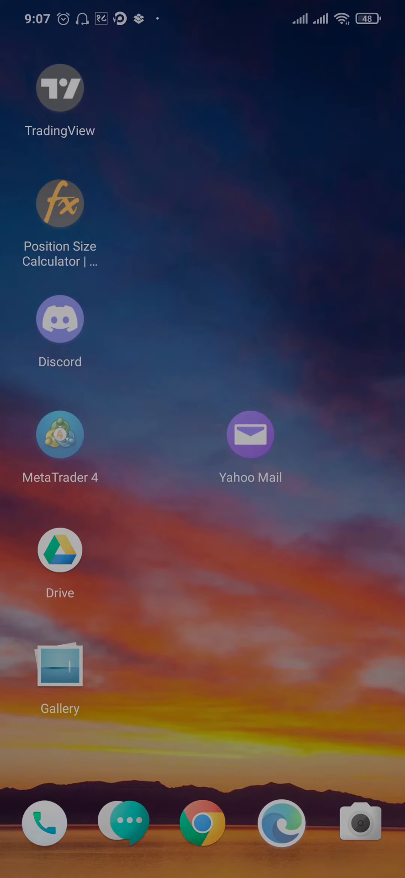
# Launch Yahoo Mail to its welcome screen with Yahoo and Google sign-in options
pyautogui.click(251, 434)
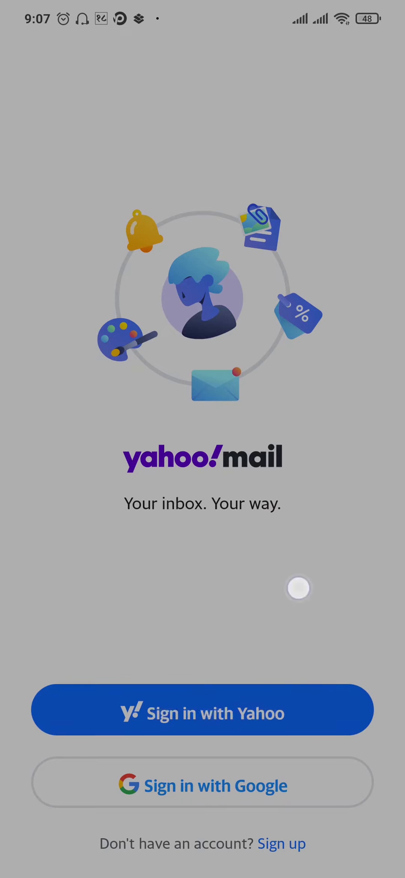
pyautogui.moveTo(376, 525)
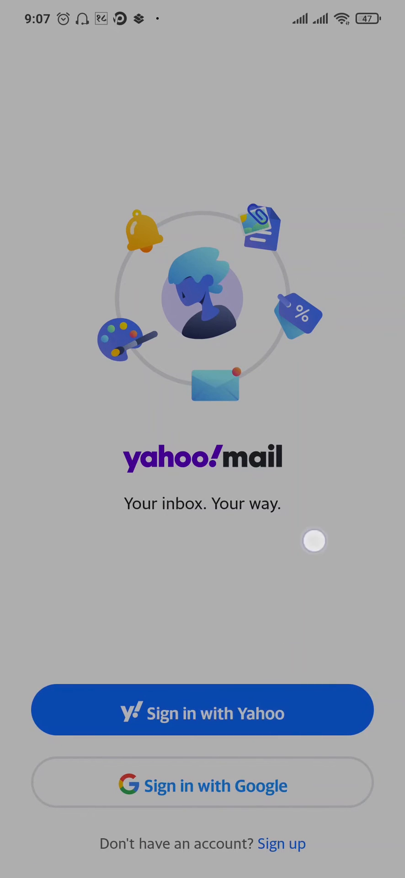
# Start Yahoo sign-in, enter the username and pass the I'm not a robot check
pyautogui.click(202, 710)
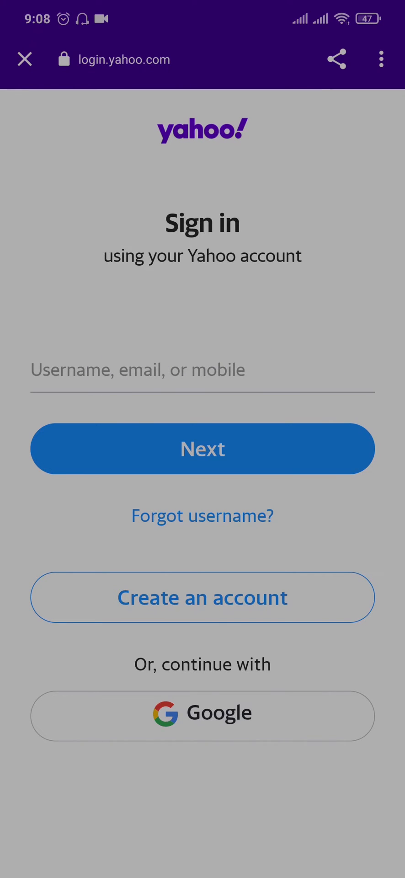
pyautogui.click(202, 449)
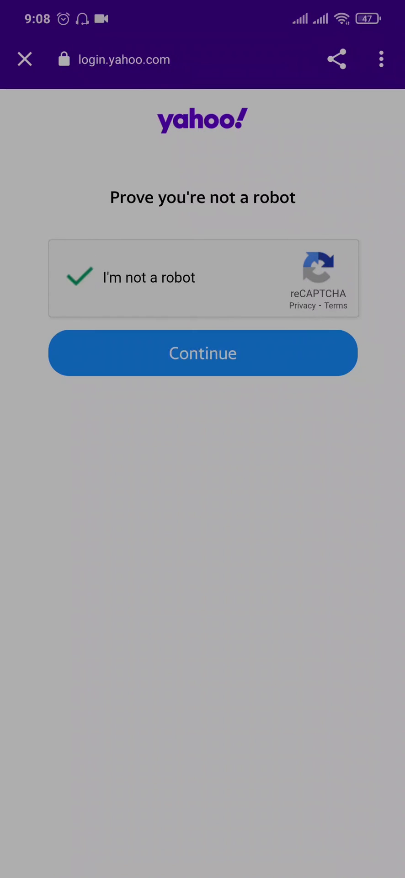
# Continue past the reCAPTCHA to the Enter password screen
pyautogui.click(202, 353)
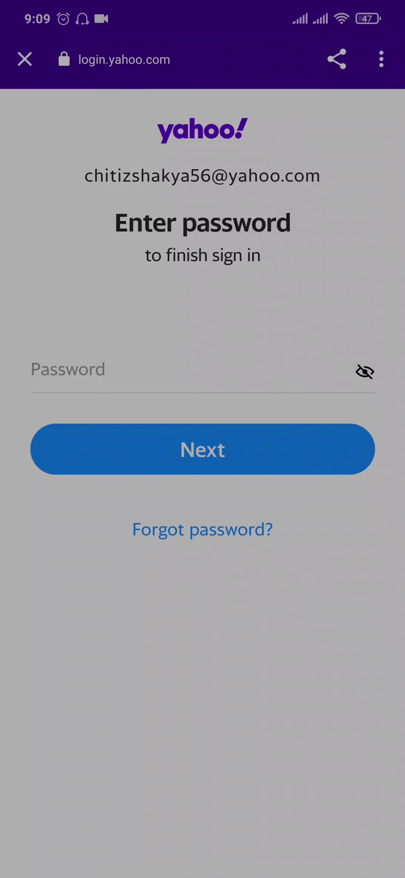
# Enter the password, retype it after the invalid-password error, and submit successfully
pyautogui.click(210, 520)
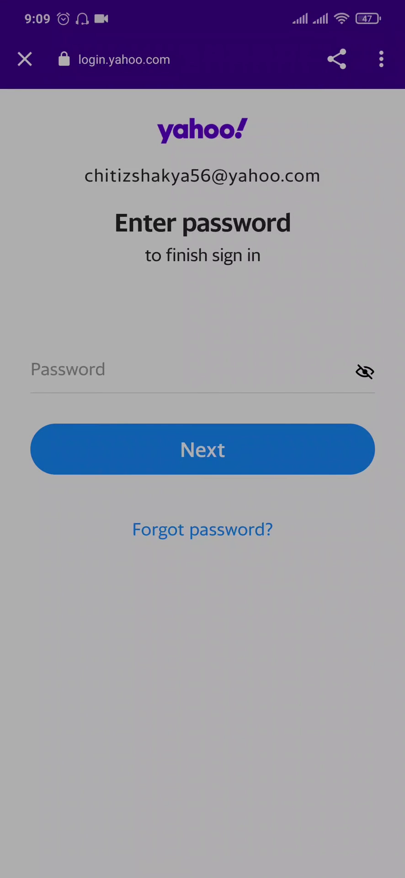
pyautogui.click(202, 448)
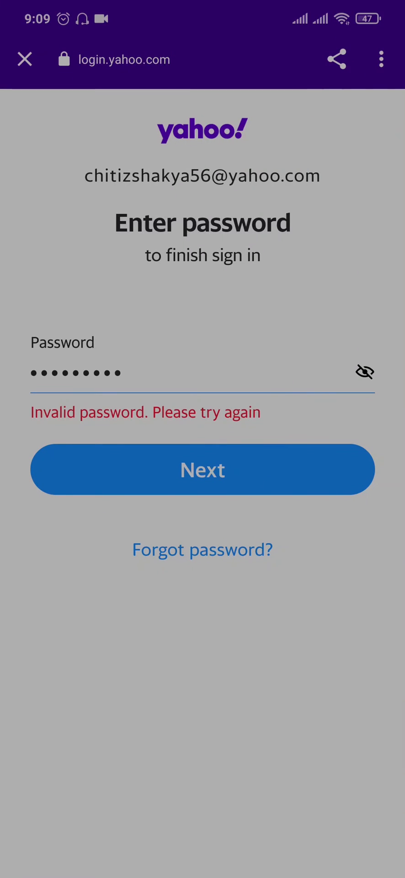
pyautogui.click(261, 459)
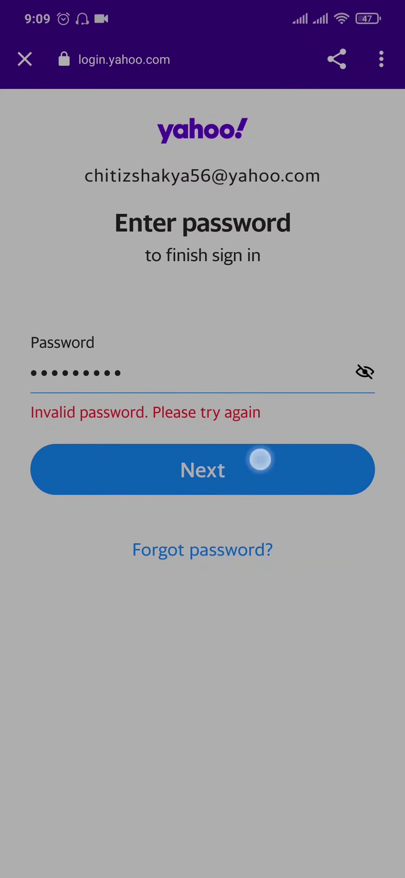
pyautogui.click(203, 469)
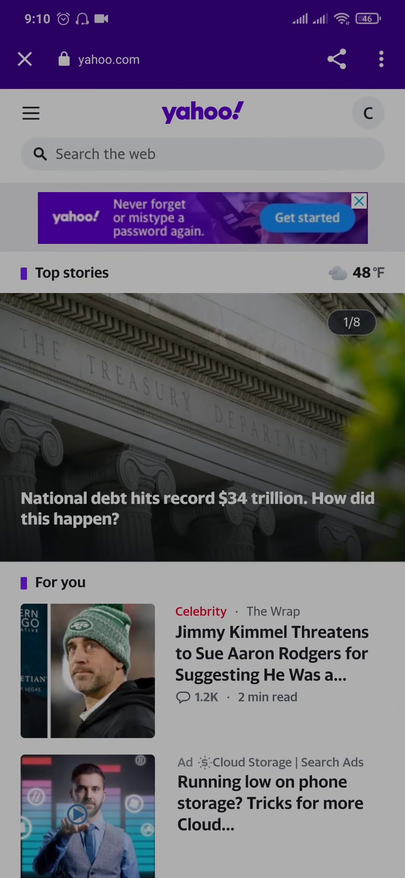
# Close the signed-in yahoo.com page to return to the Android home screen
pyautogui.click(25, 60)
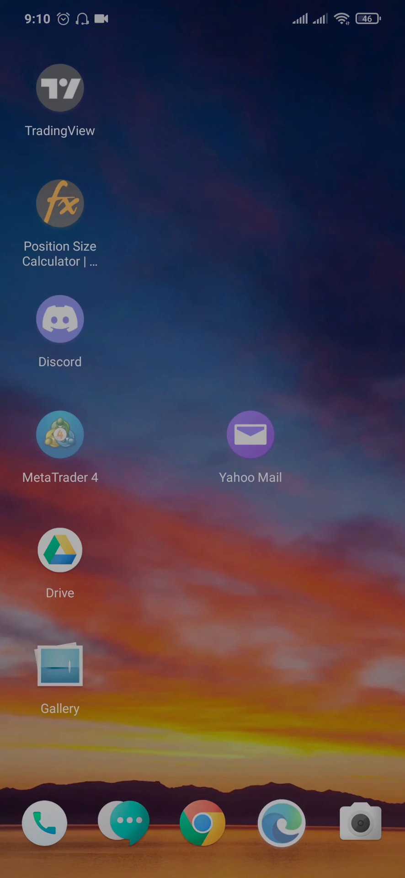